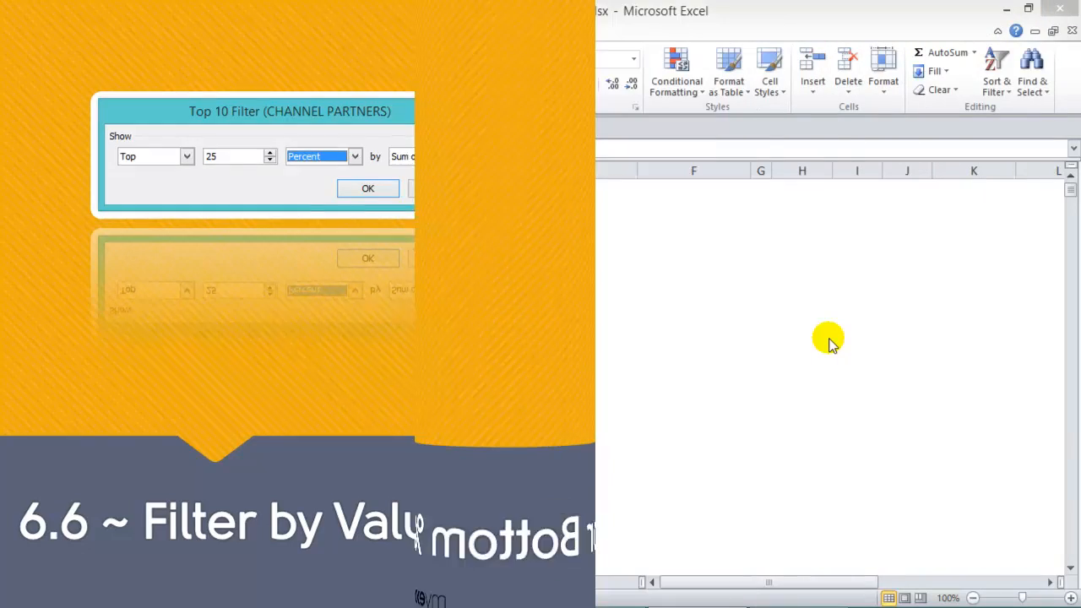
Select a cell in the channel partners pivot table to show its field list.
left_click(368, 188)
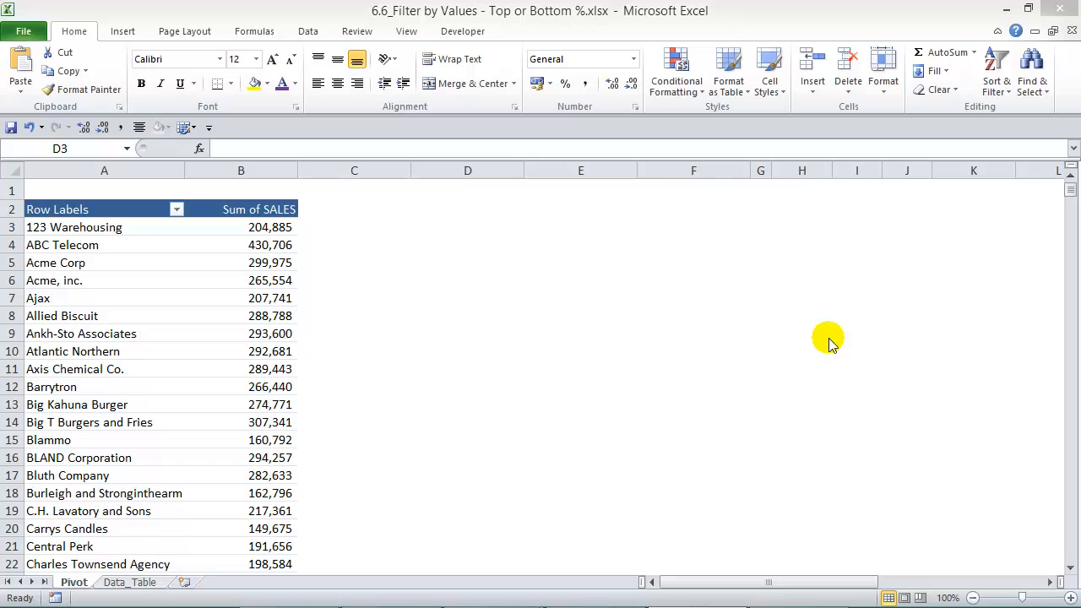
left_click(467, 226)
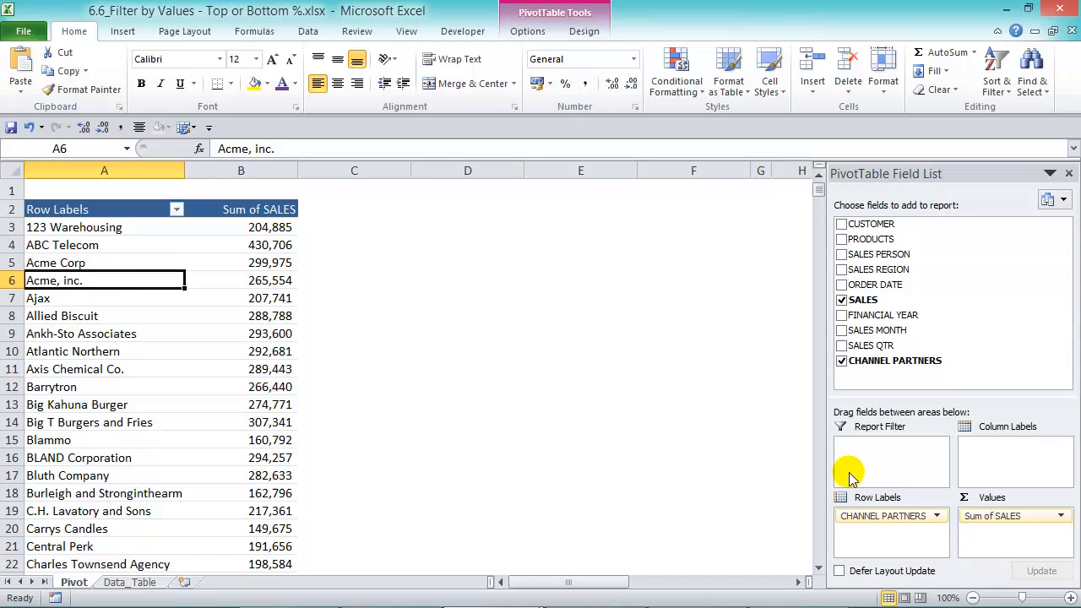
mouse_move(408, 282)
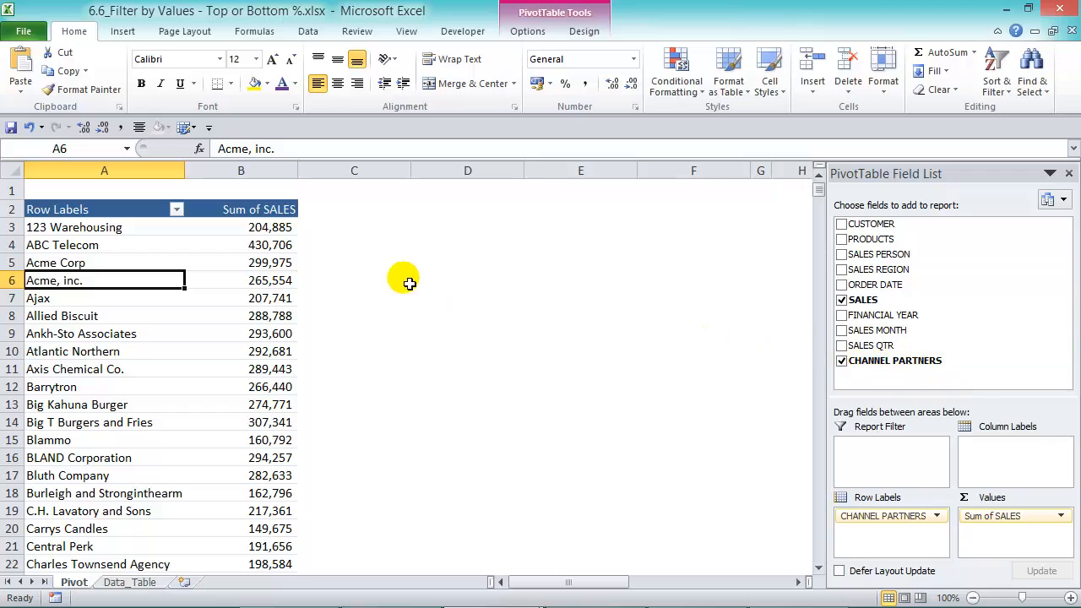
mouse_move(101, 299)
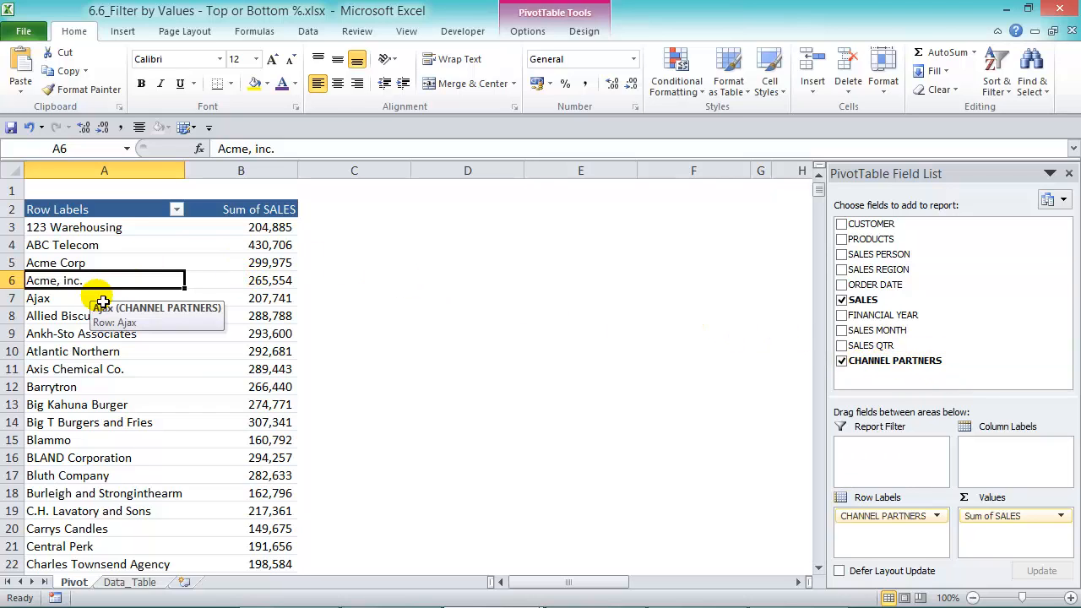
mouse_move(287, 293)
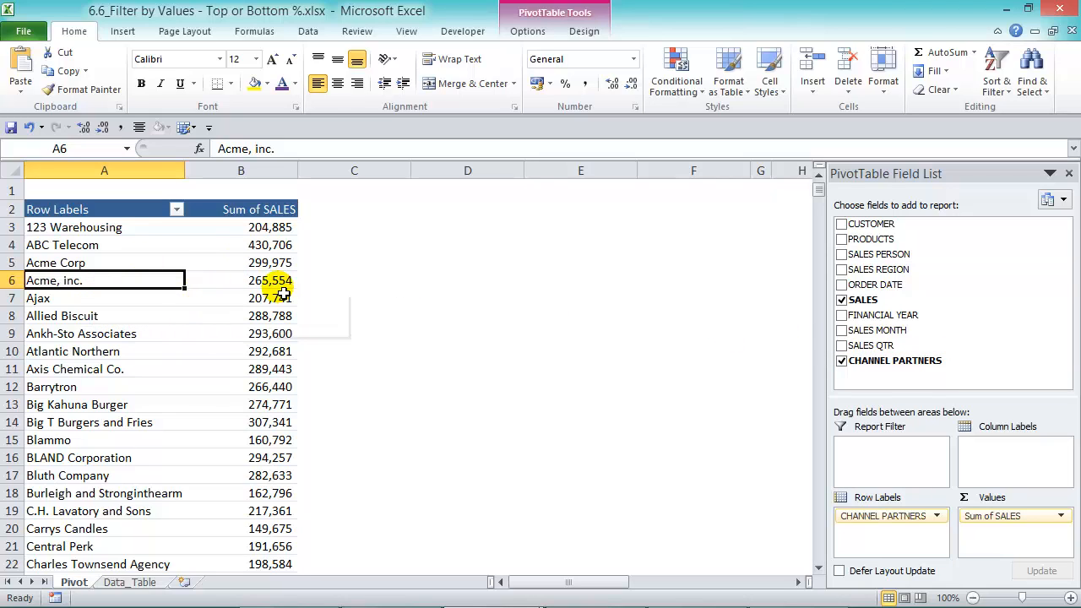
mouse_move(222, 227)
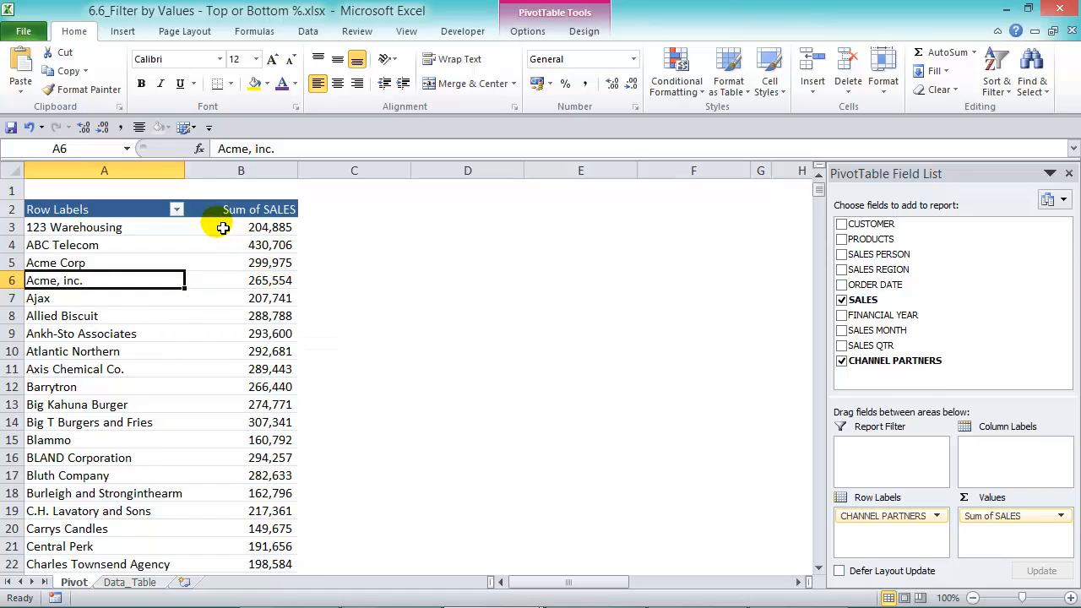
Set a CHANNEL PARTNERS Top 10 value filter to top 25 percent by Sum of SALES.
left_click(177, 208)
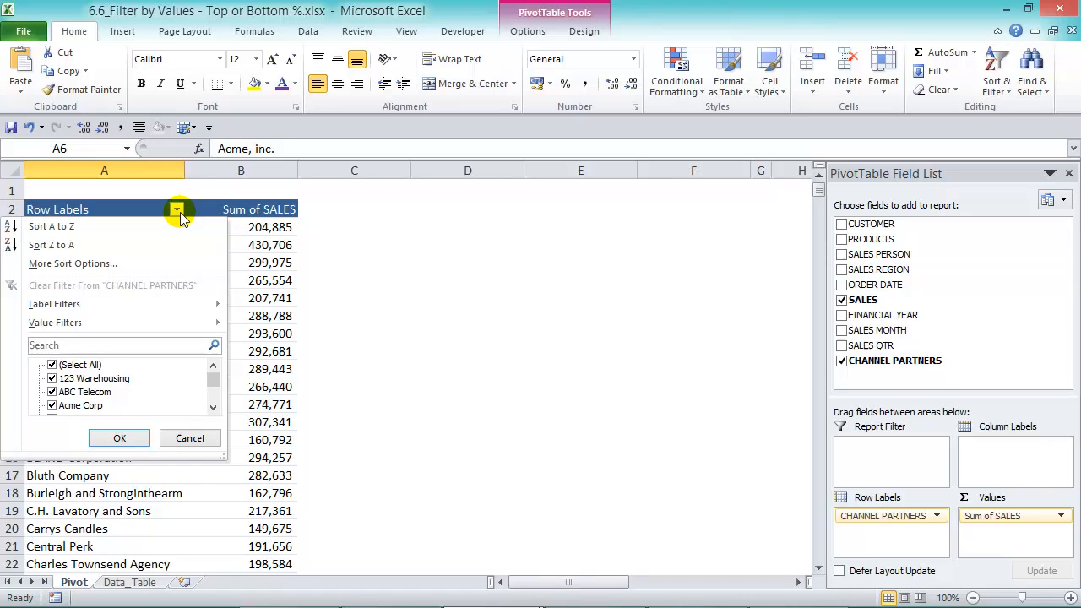
mouse_move(177, 323)
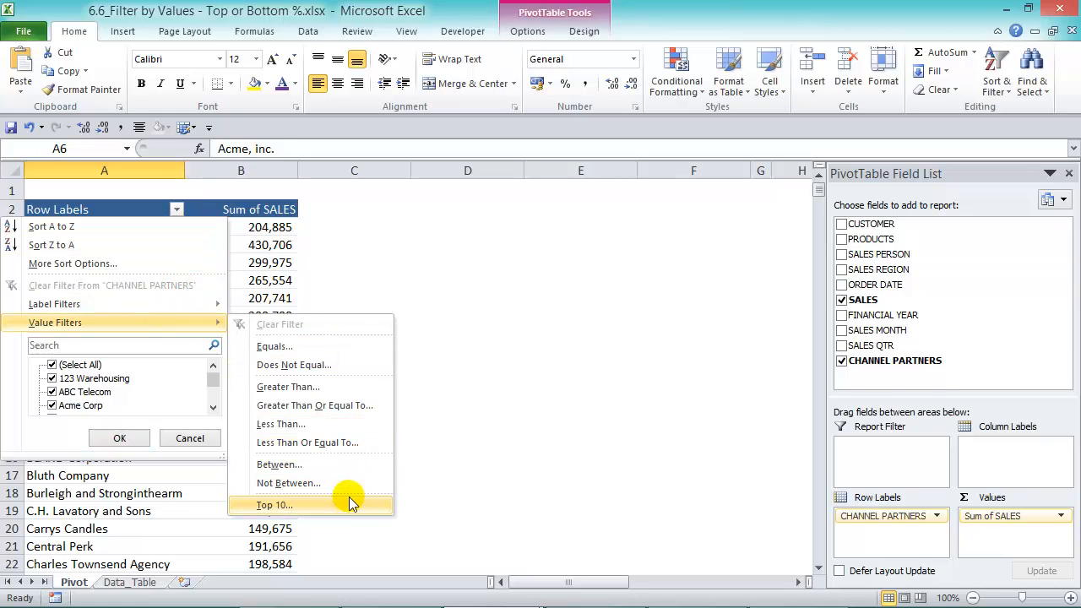
left_click(274, 504)
type("25")
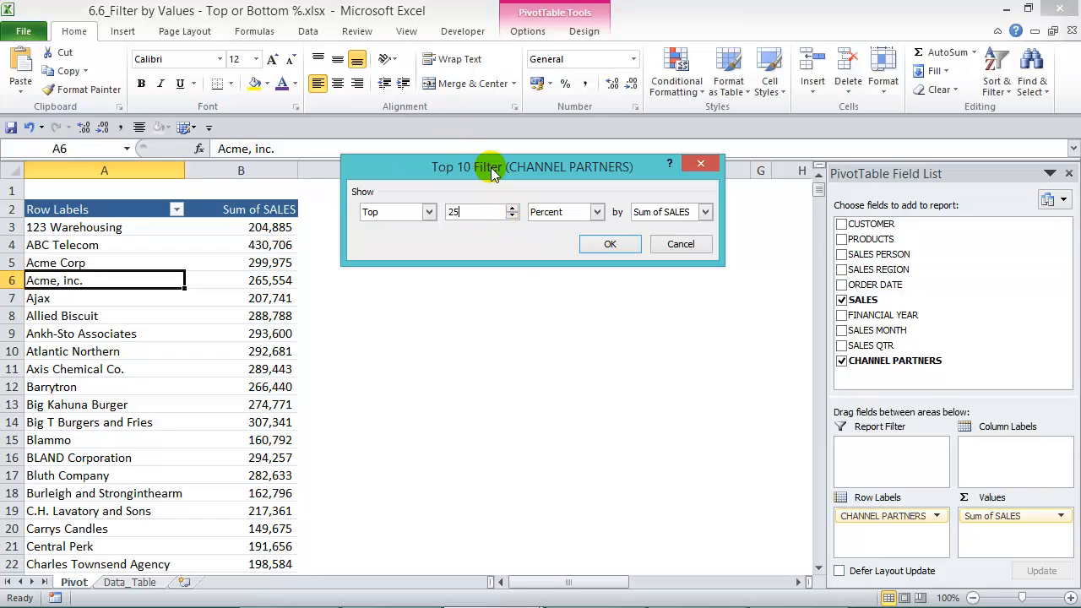
left_click(511, 207)
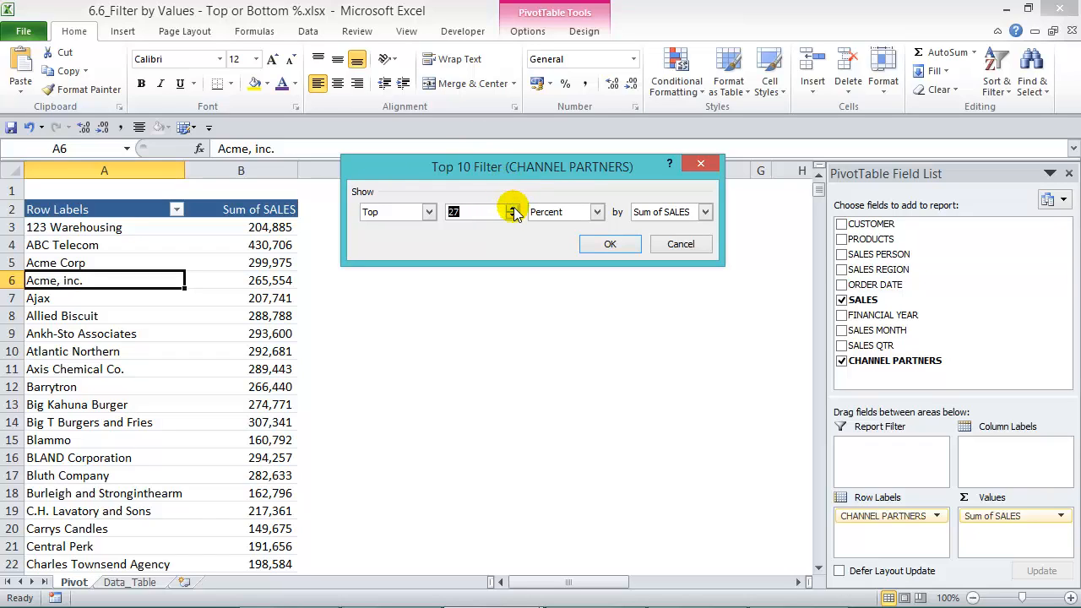
left_click(512, 216)
type("25")
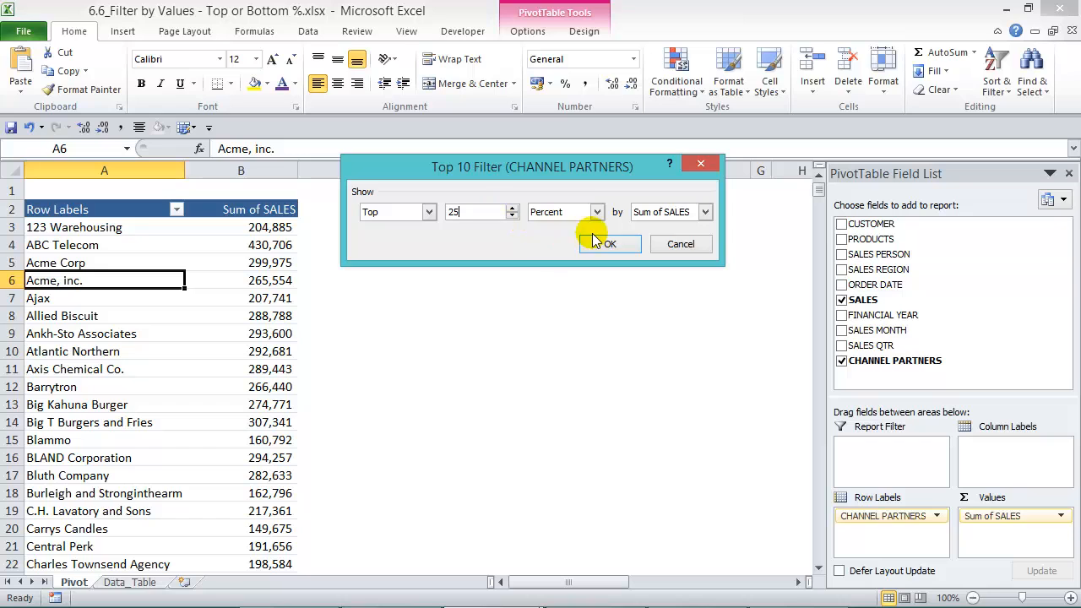
Apply the top 25 percent filter, check the 8,135,116 grand total, and select ABC Telecom's sales.
left_click(609, 244)
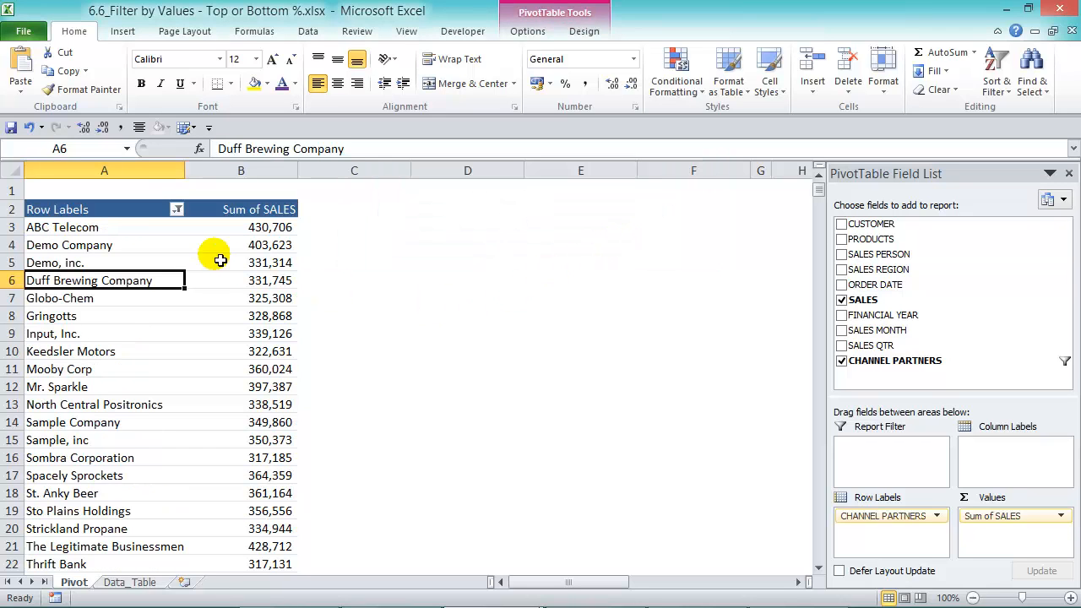
scroll("down", 3)
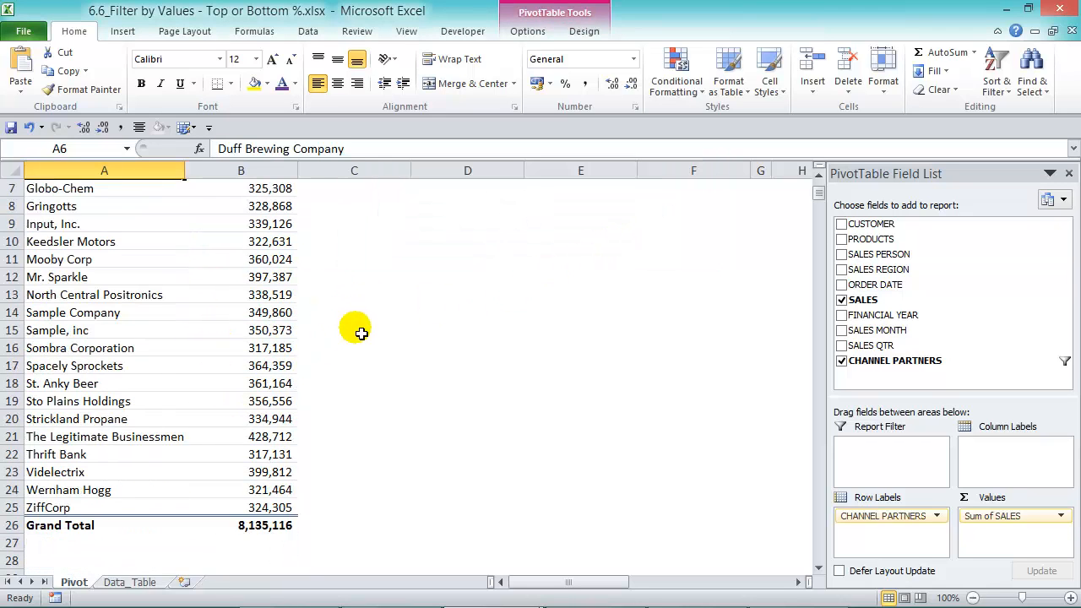
scroll("down", 3)
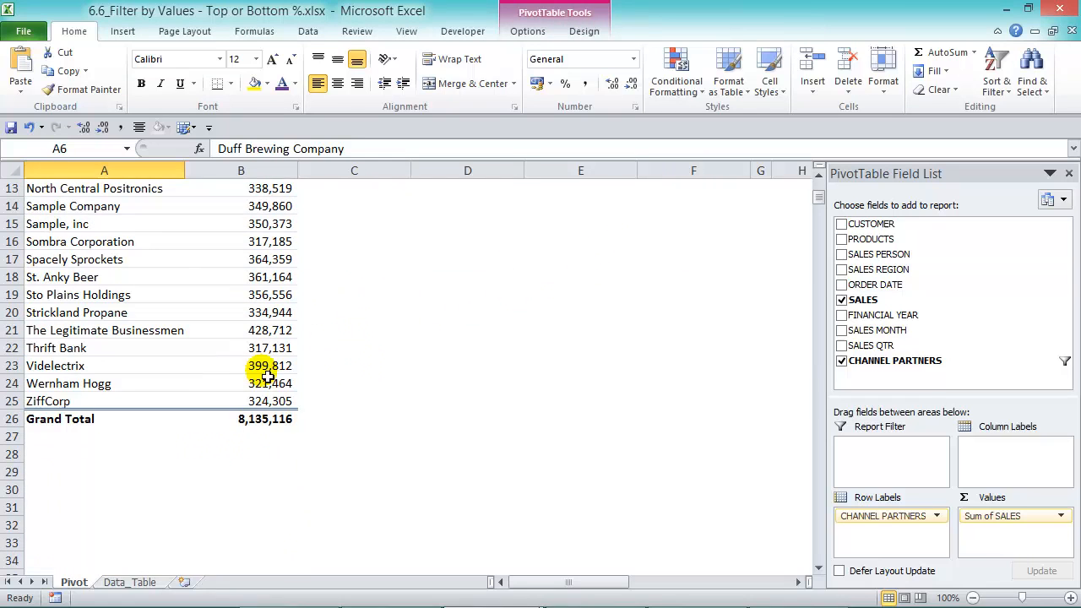
scroll("up", 3)
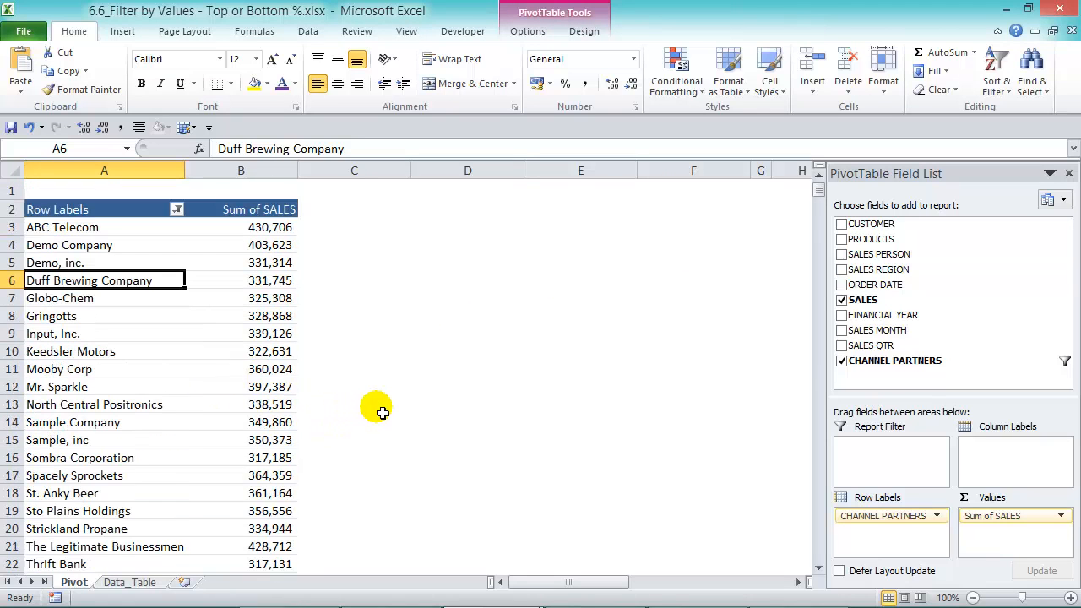
left_click(241, 228)
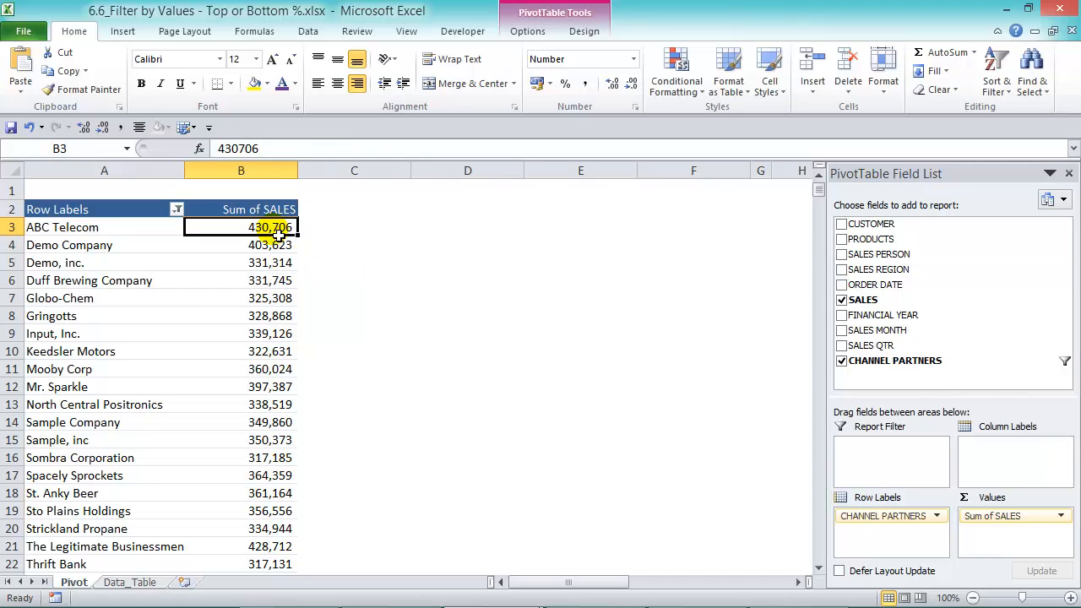
Sort the filtered partners by Sum of SALES from largest to smallest.
right_click(271, 227)
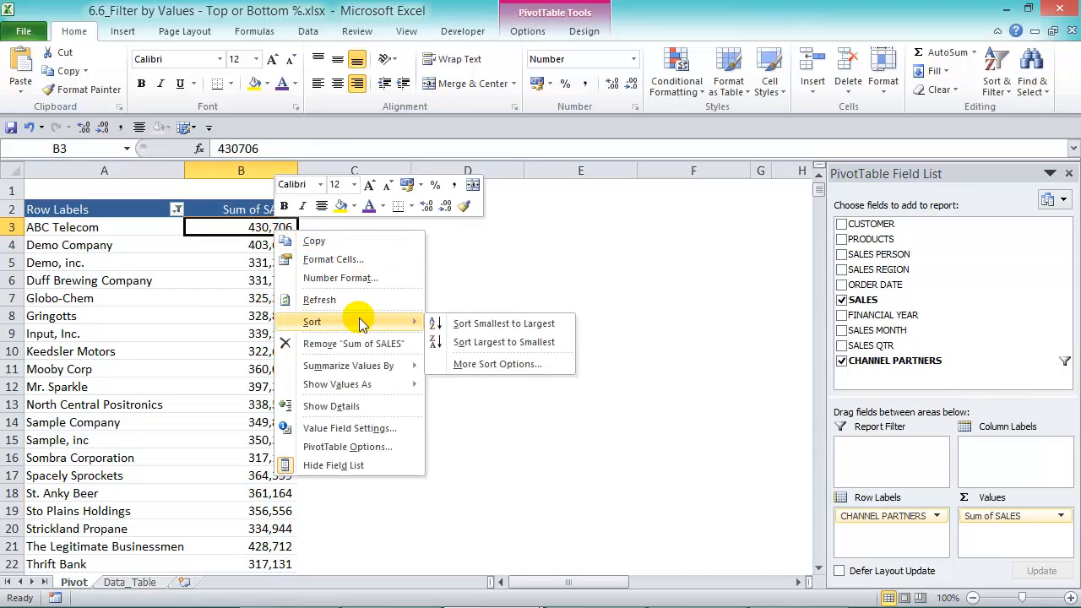
left_click(503, 342)
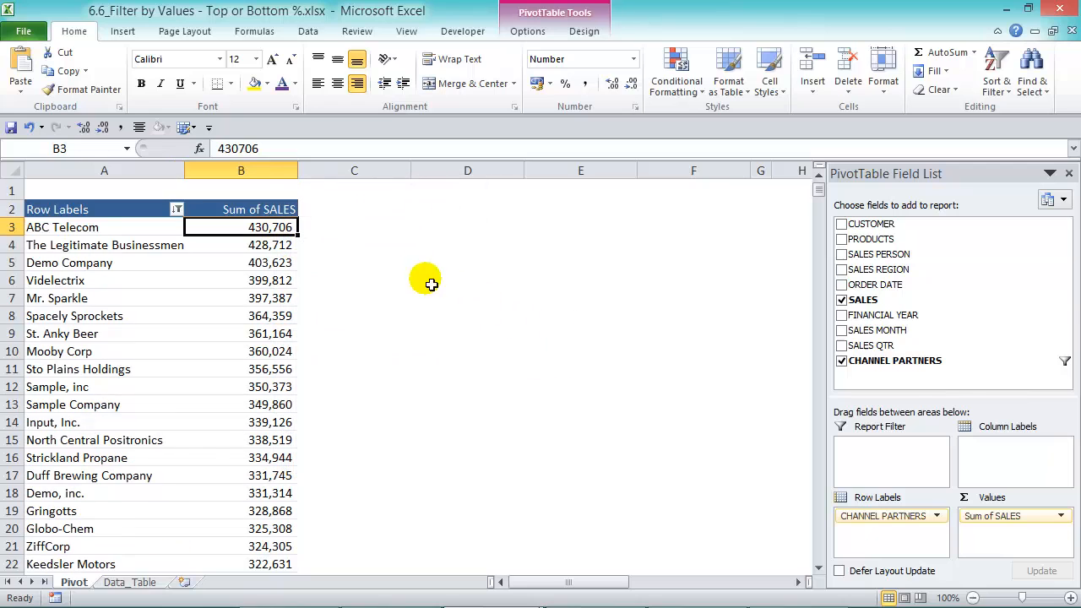
mouse_move(405, 373)
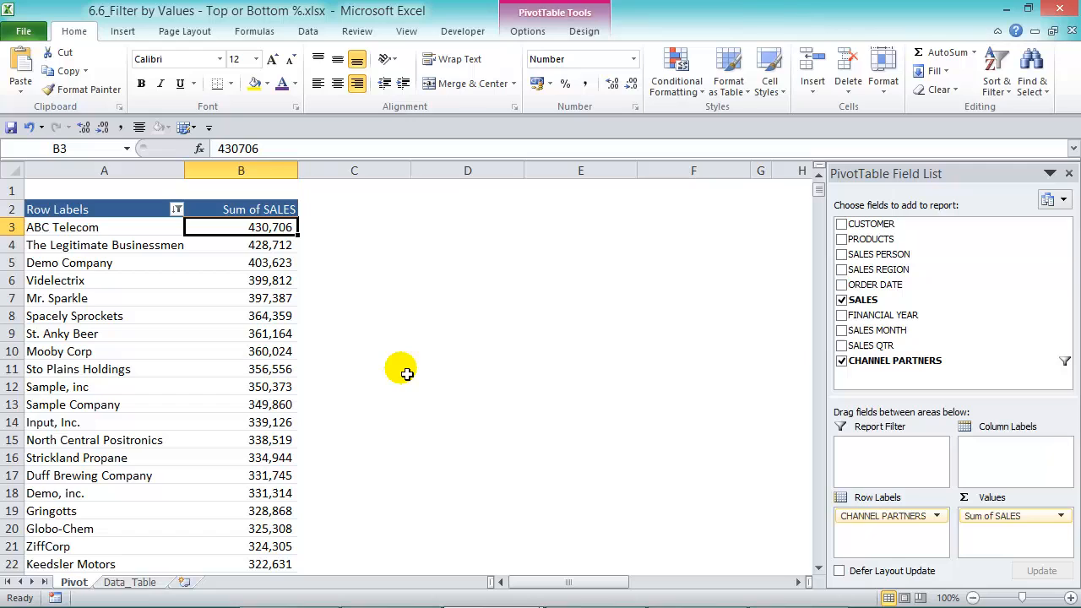
mouse_move(241, 241)
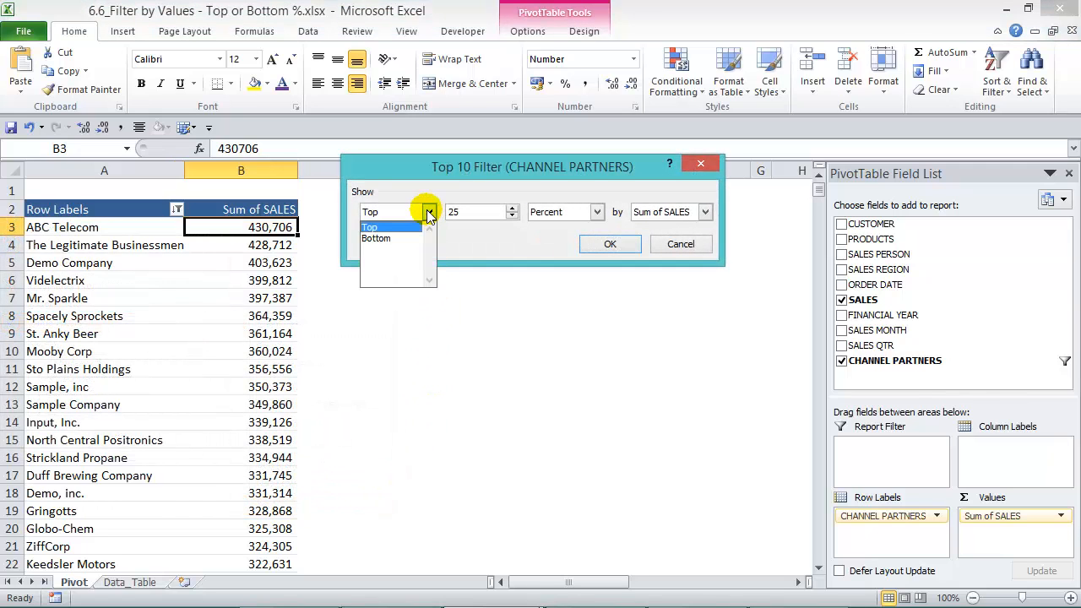
Change the value filter from top to bottom 25 percent and review the results.
left_click(376, 238)
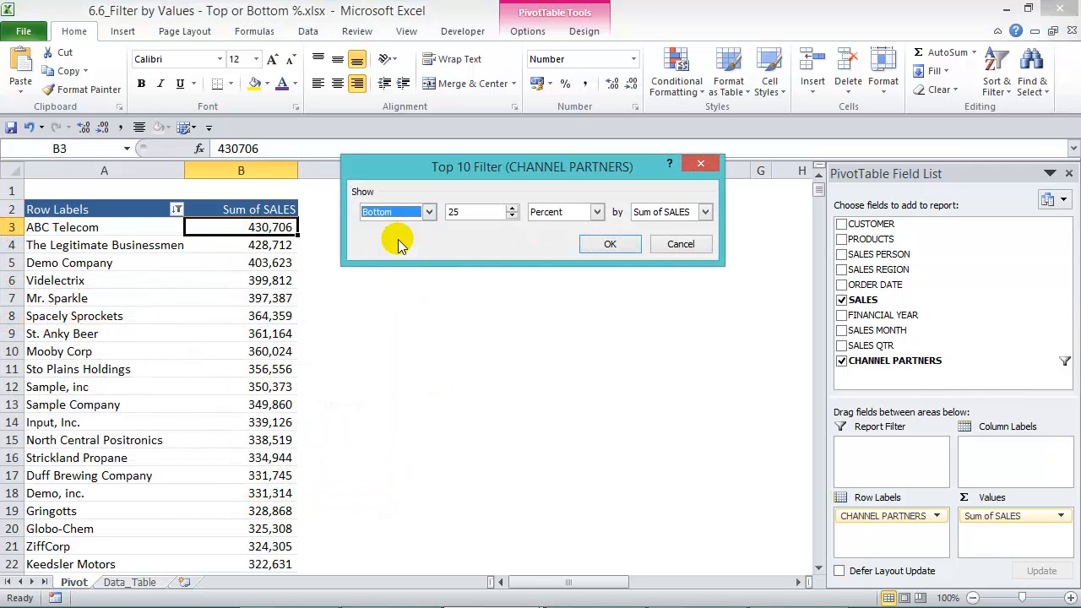
left_click(610, 244)
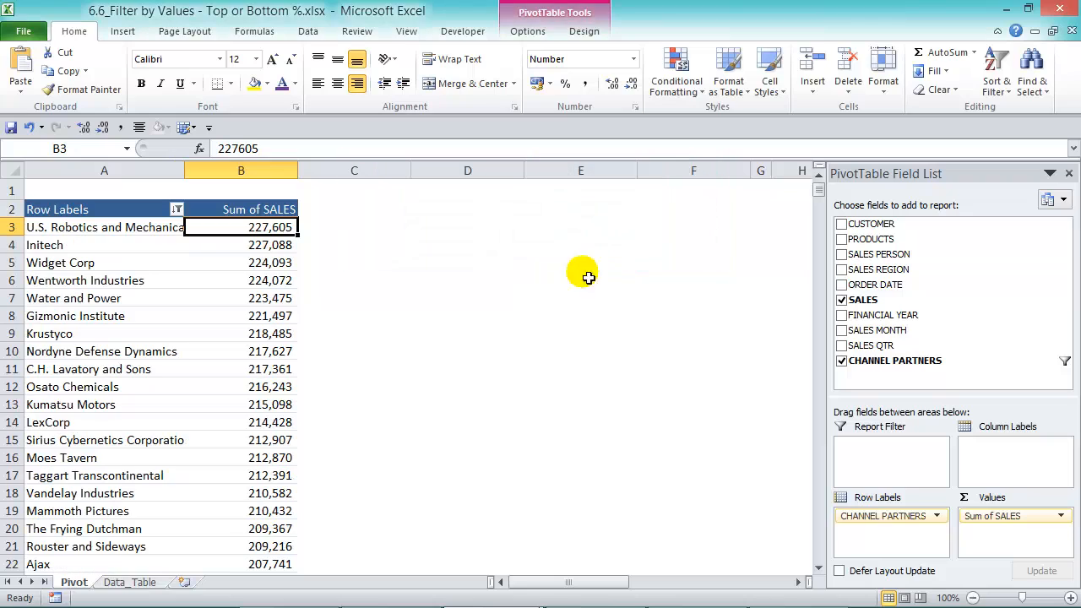
scroll("down", 3)
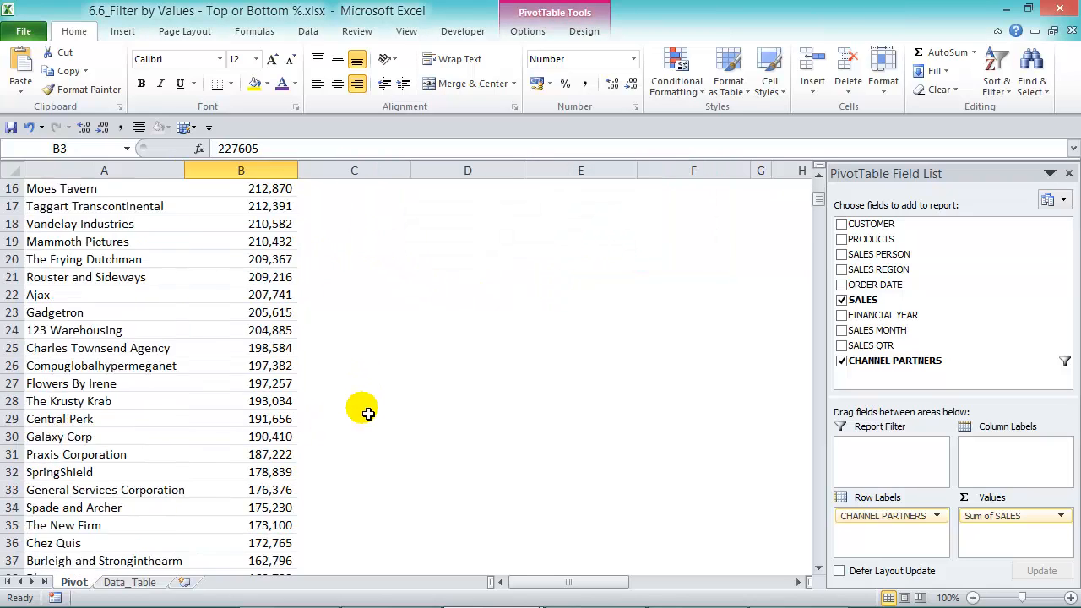
scroll("up", 3)
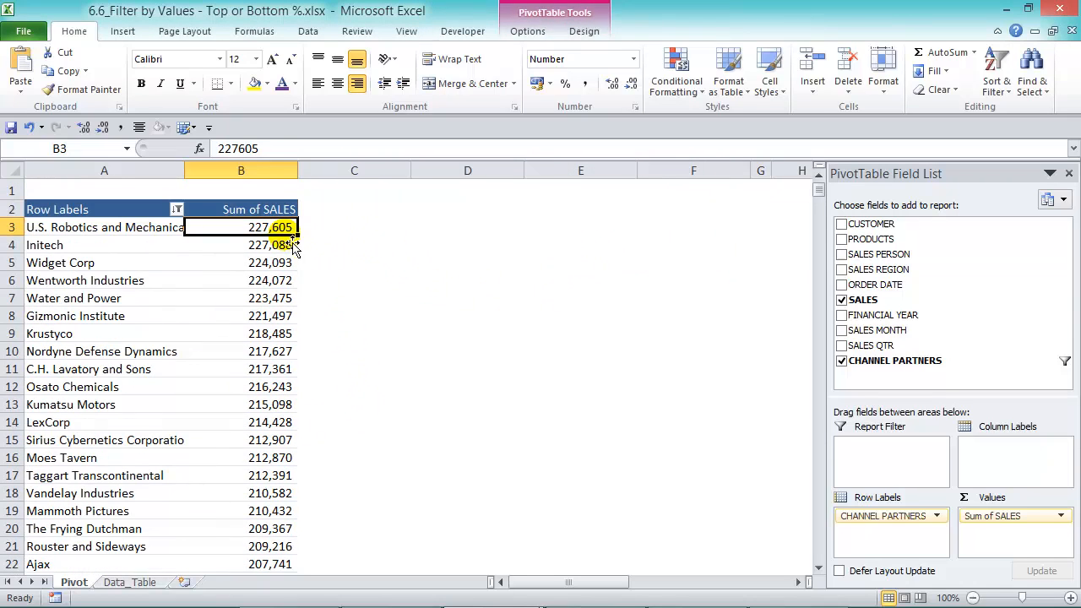
Sort the bottom 25 percent partners smallest to largest, Chotchkies first at 99,258.
right_click(270, 226)
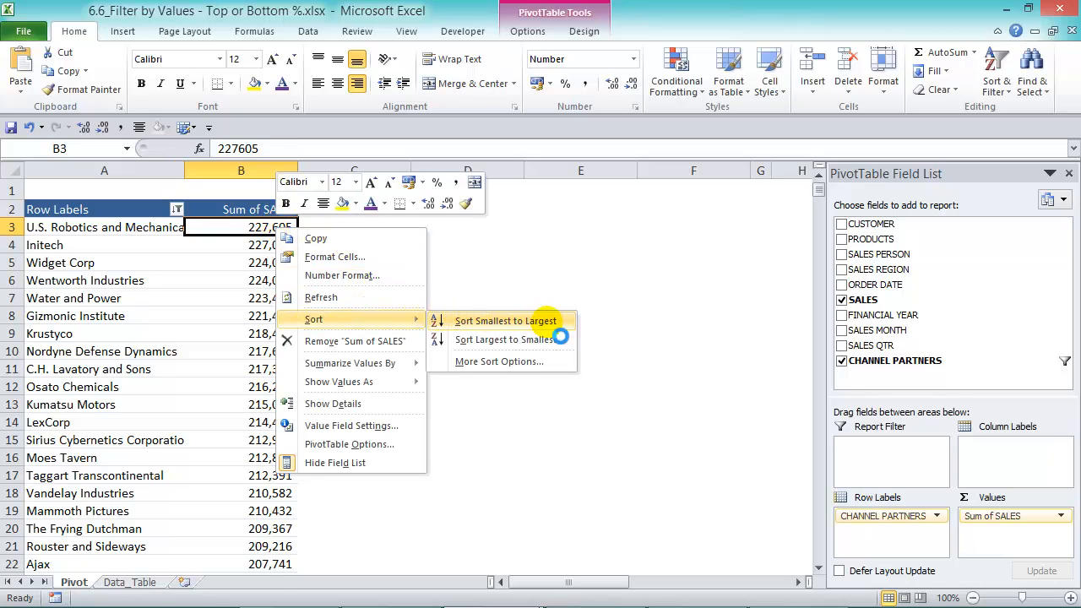
left_click(505, 320)
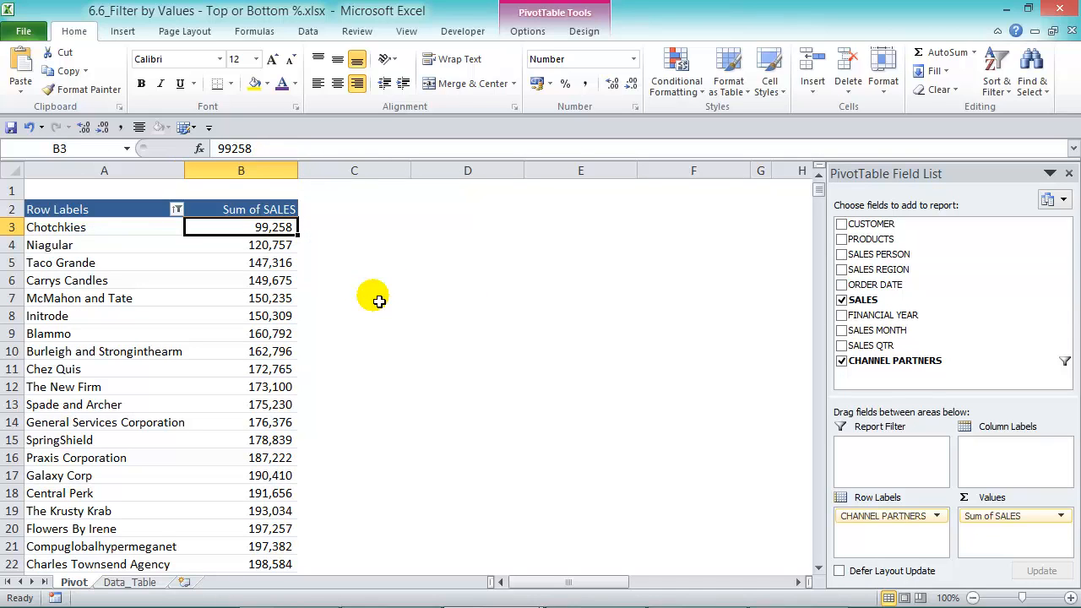